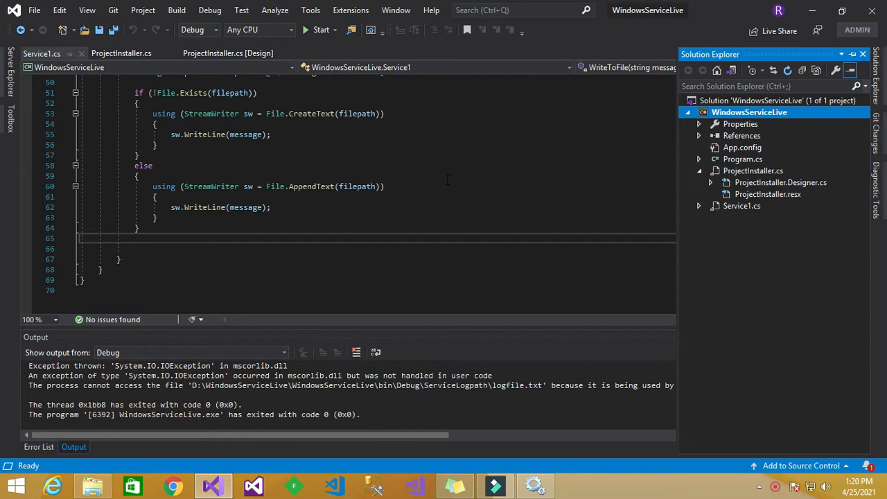
Set a breakpoint on line 51's file-exists check and confirm WindowsServiceLive is running.
{"action": "left_click", "coordinate": [141, 176]}
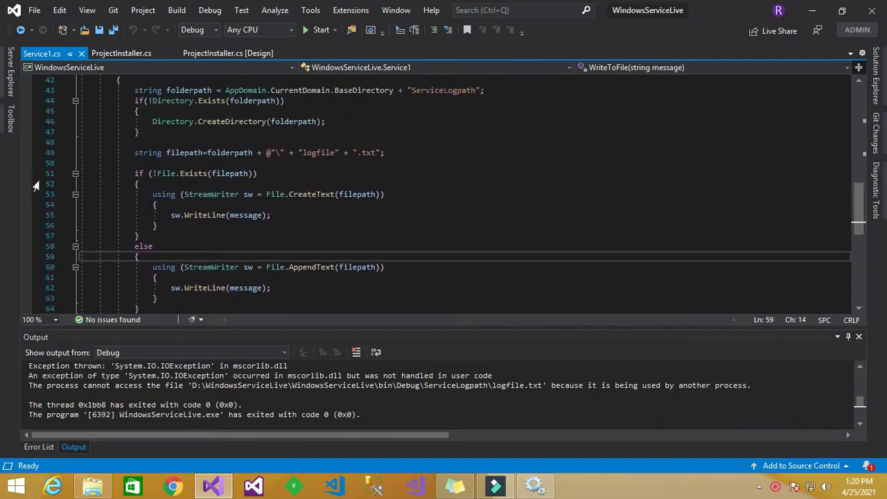
{"action": "left_click", "coordinate": [26, 174]}
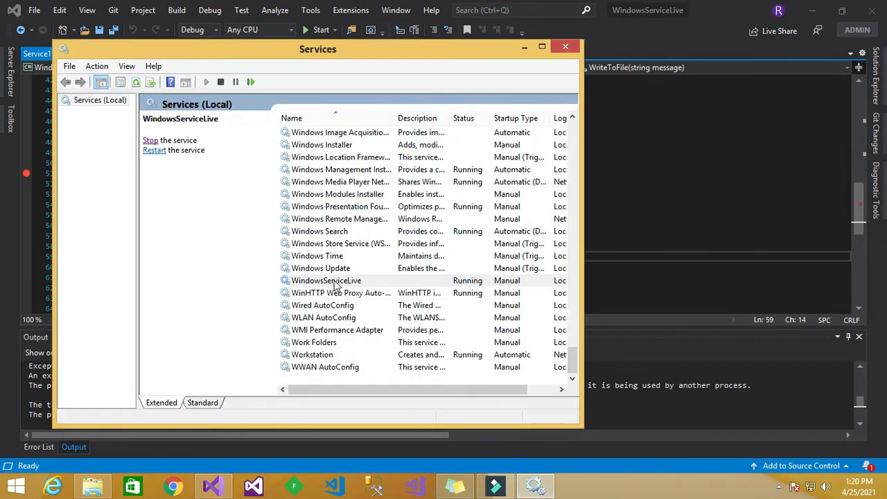
{"action": "left_click", "coordinate": [326, 280]}
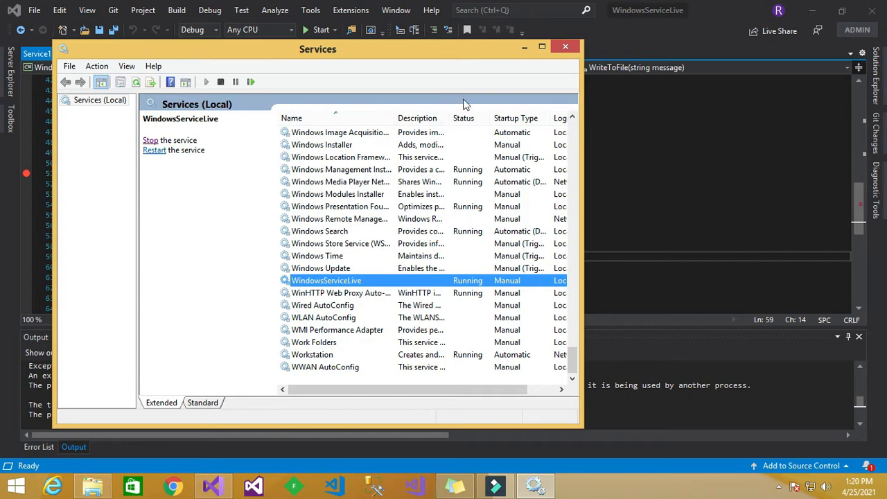
{"action": "left_click", "coordinate": [565, 47]}
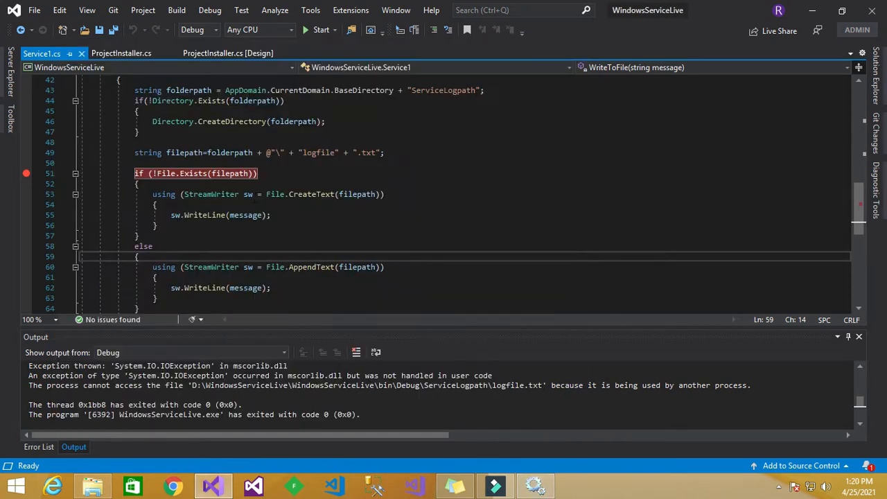
Attach the debugger to WindowsServiceLive.exe through Debug > Attach to Process.
{"action": "left_click", "coordinate": [209, 10]}
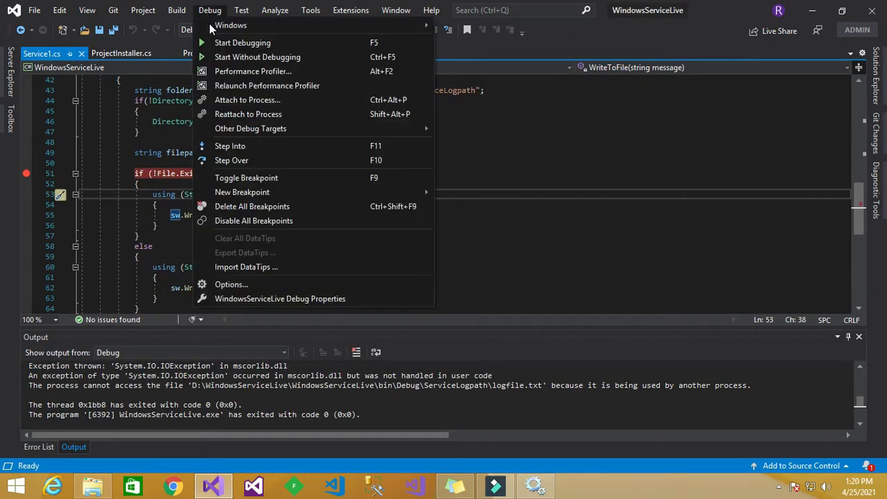
{"action": "left_click", "coordinate": [247, 99]}
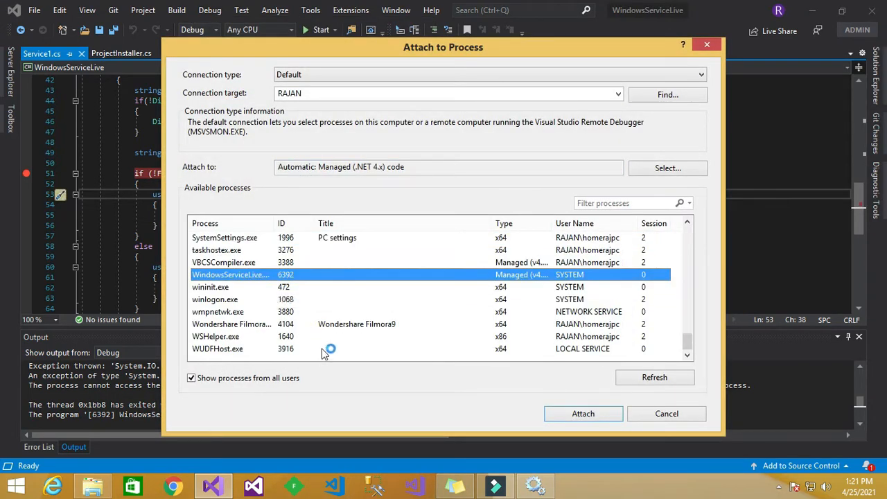
{"action": "mouse_move", "coordinate": [269, 278]}
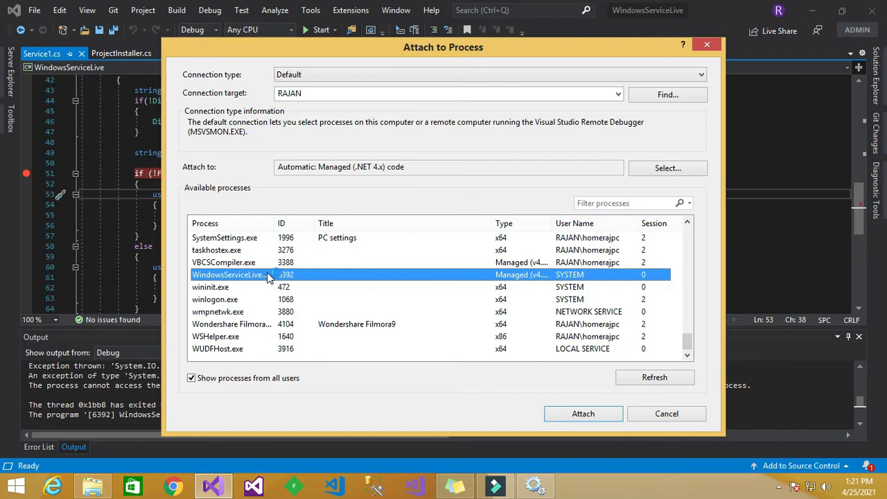
{"action": "left_click", "coordinate": [583, 413]}
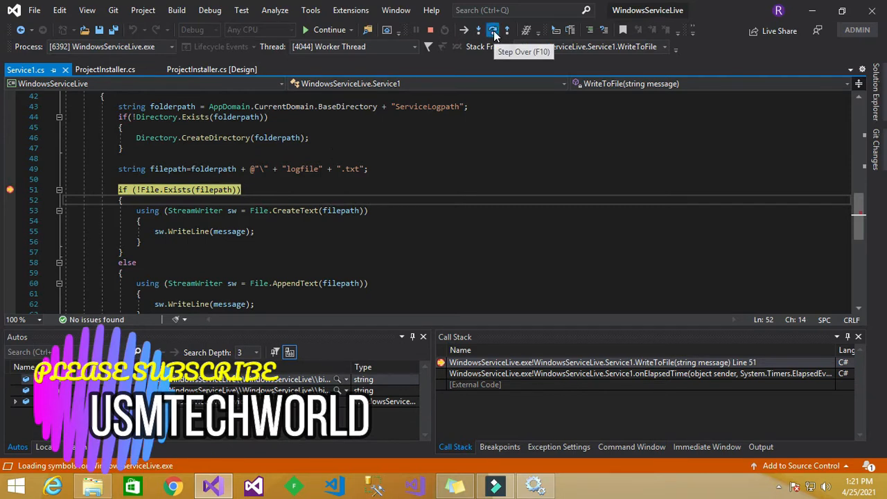
Step over from line 51 through the else branch, appending the recall message, to line 64.
{"action": "left_click", "coordinate": [493, 30]}
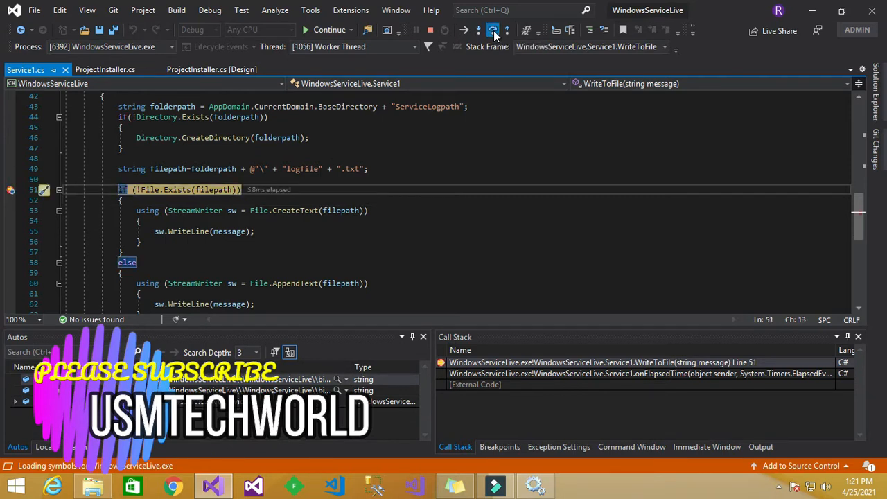
{"action": "left_click", "coordinate": [478, 30]}
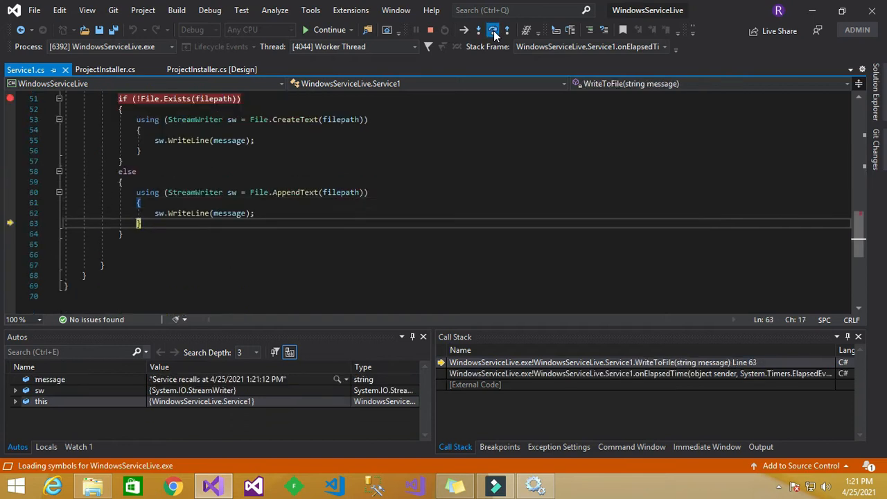
{"action": "left_click", "coordinate": [493, 30]}
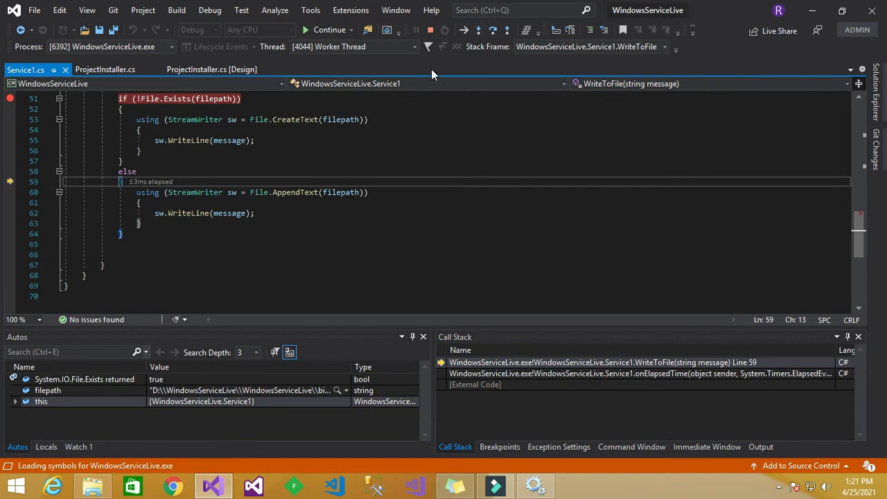
{"action": "key", "text": "F10"}
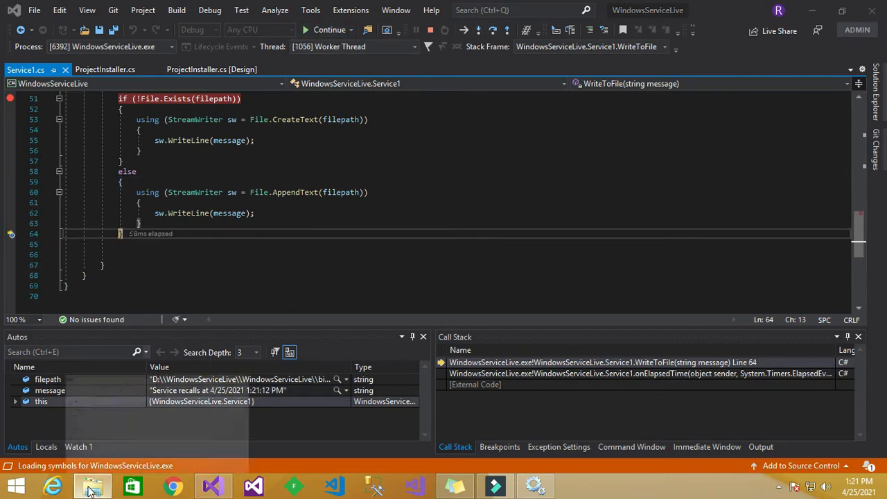
Browse from the Debug folder into ServiceLogpath and open logfile in Notepad.
{"action": "left_click", "coordinate": [92, 485]}
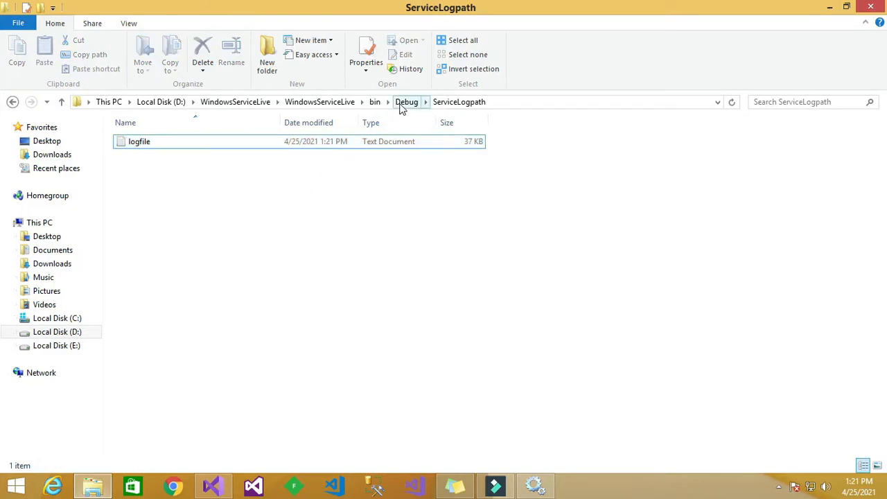
{"action": "left_click", "coordinate": [406, 102]}
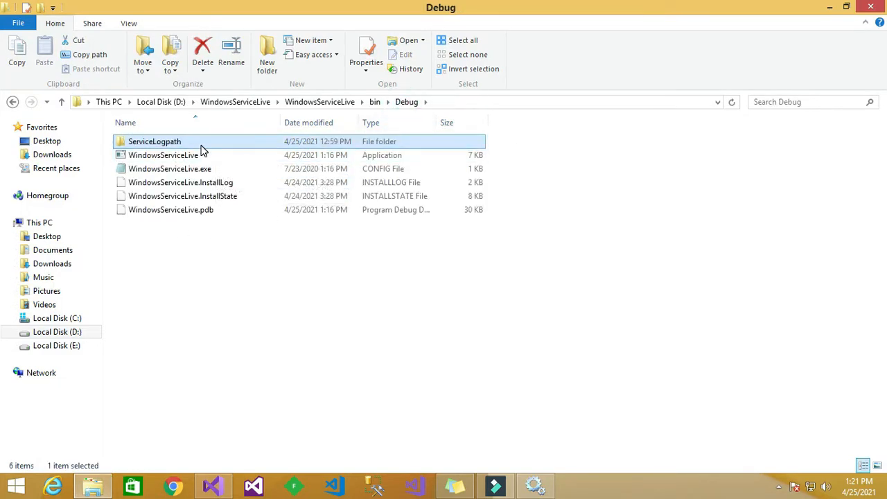
{"action": "mouse_move", "coordinate": [169, 150]}
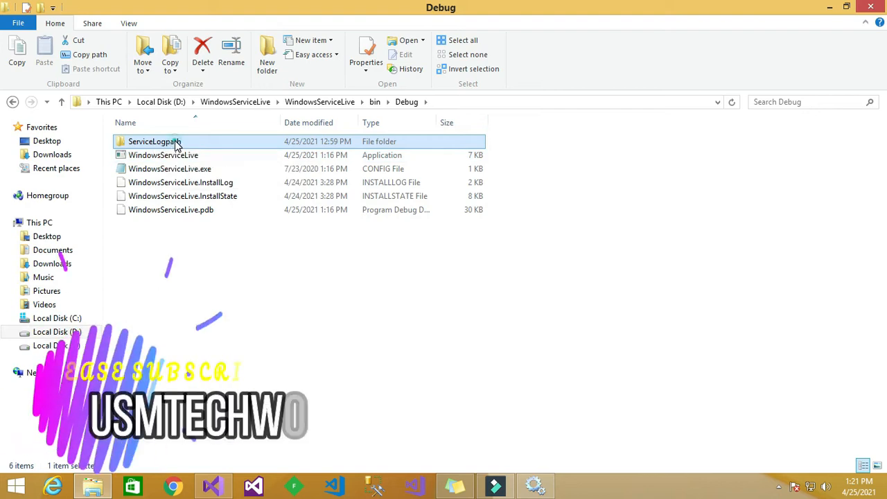
{"action": "double_click", "coordinate": [154, 142]}
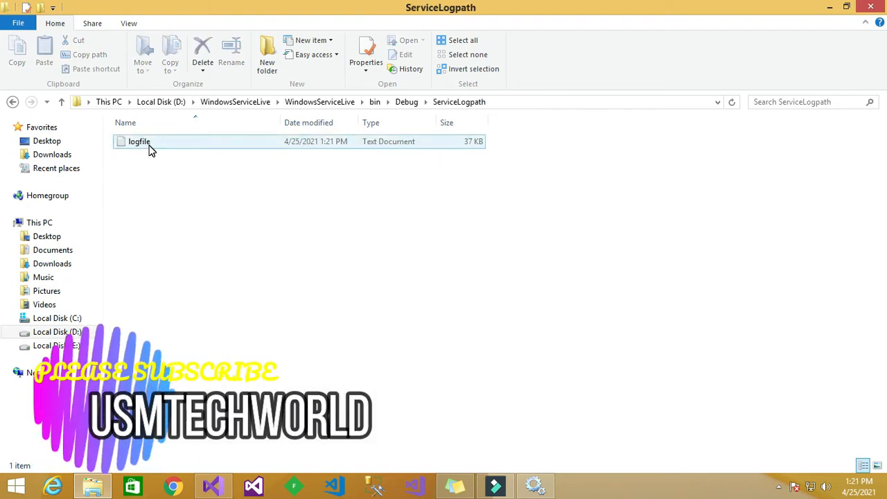
{"action": "double_click", "coordinate": [138, 141]}
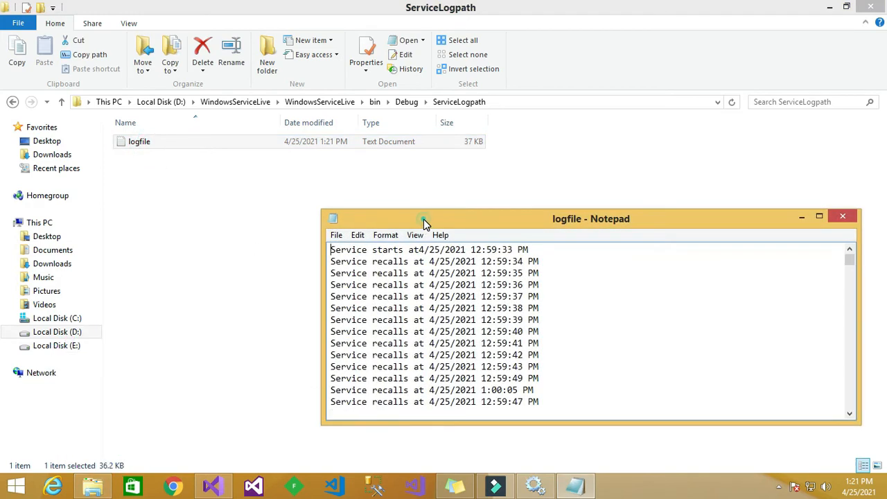
Maximize the log and scroll down to the newest 1:21:21 PM recall entry.
{"action": "left_click", "coordinate": [818, 215]}
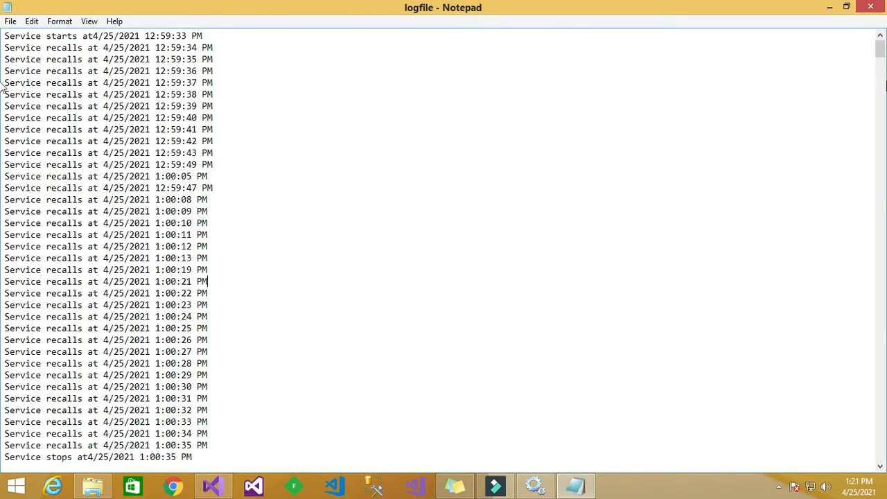
{"action": "scroll", "scroll_direction": "down", "scroll_amount": 3}
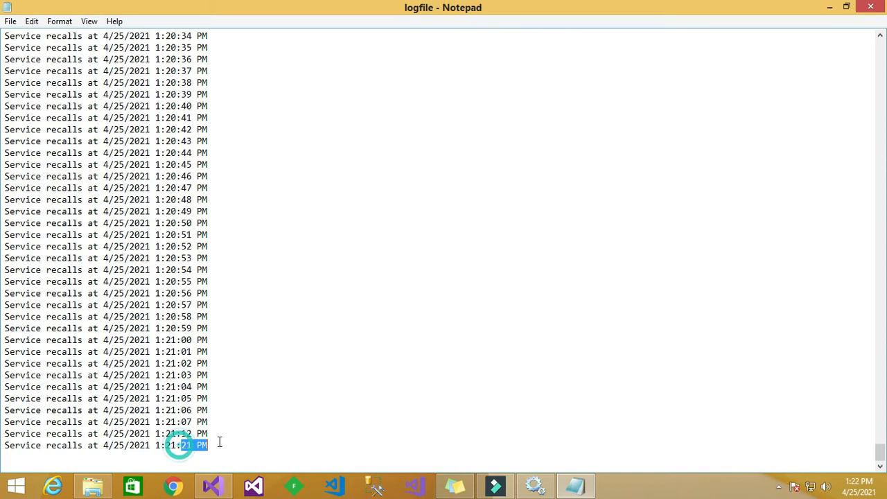
{"action": "left_click", "coordinate": [92, 485]}
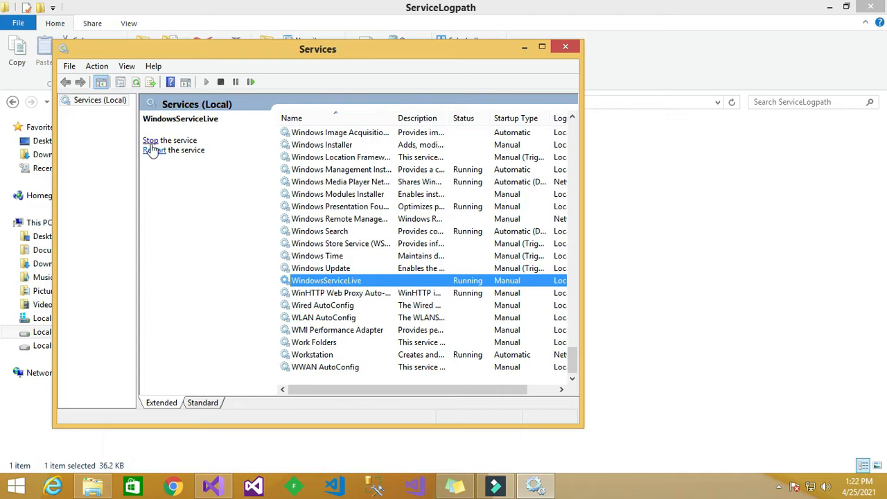
Stop WindowsServiceLive, end debugging, dismiss the could-not-stop error, and retry the stop.
{"action": "left_click", "coordinate": [150, 140]}
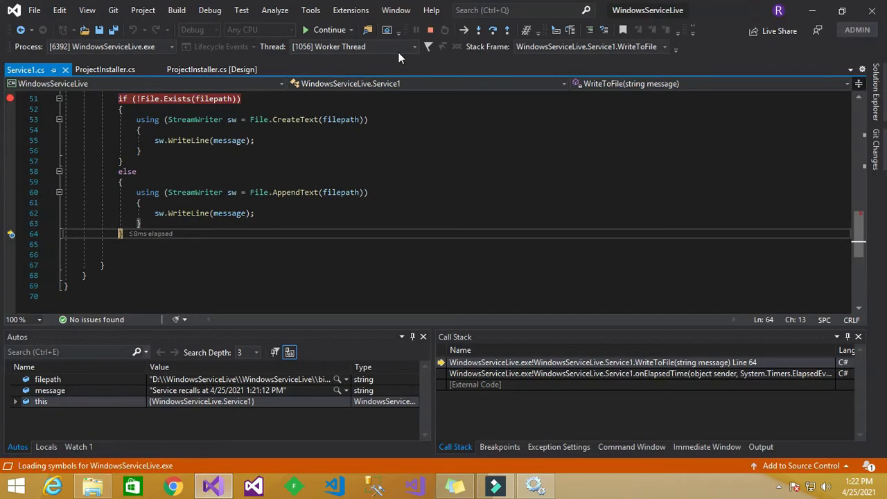
{"action": "left_click", "coordinate": [430, 29]}
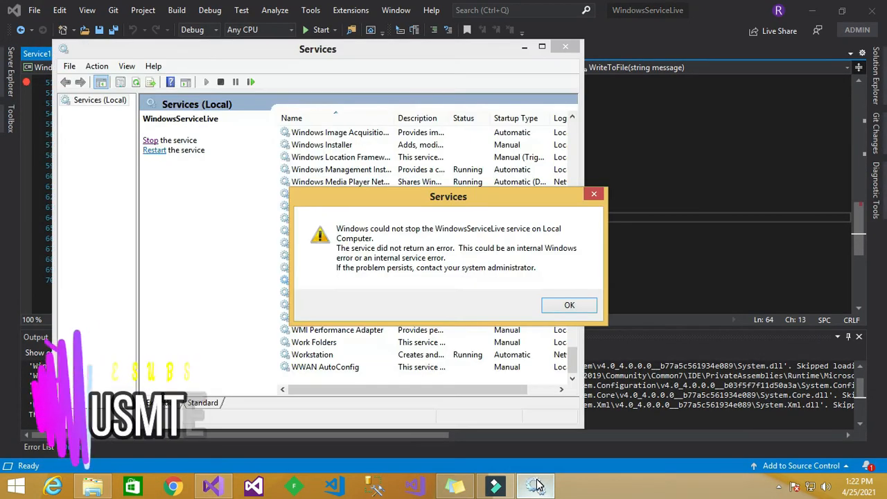
{"action": "left_click", "coordinate": [568, 305]}
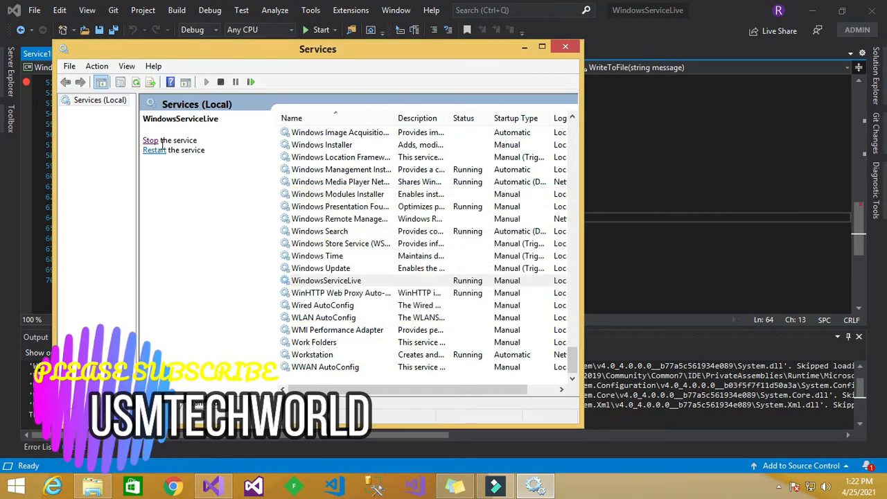
{"action": "left_click", "coordinate": [151, 140]}
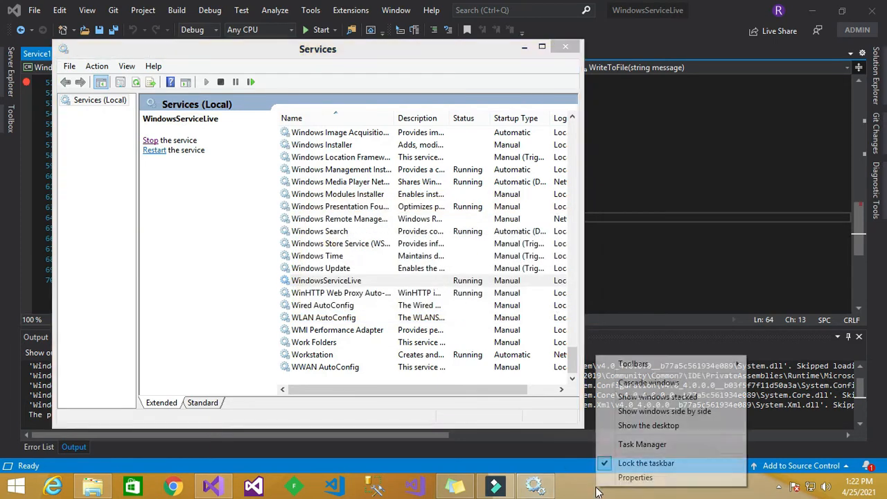
Find the WindowsServiceLive background process in Task Manager and choose End task.
{"action": "left_click", "coordinate": [642, 444]}
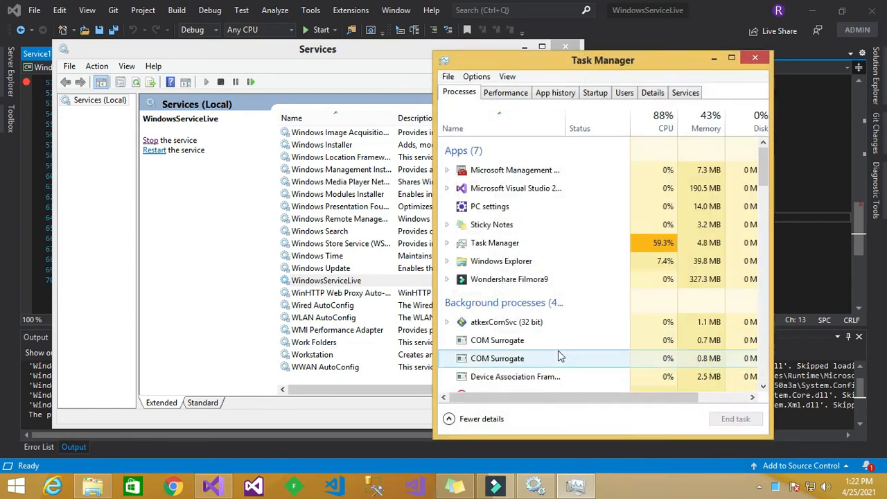
{"action": "left_click", "coordinate": [509, 279]}
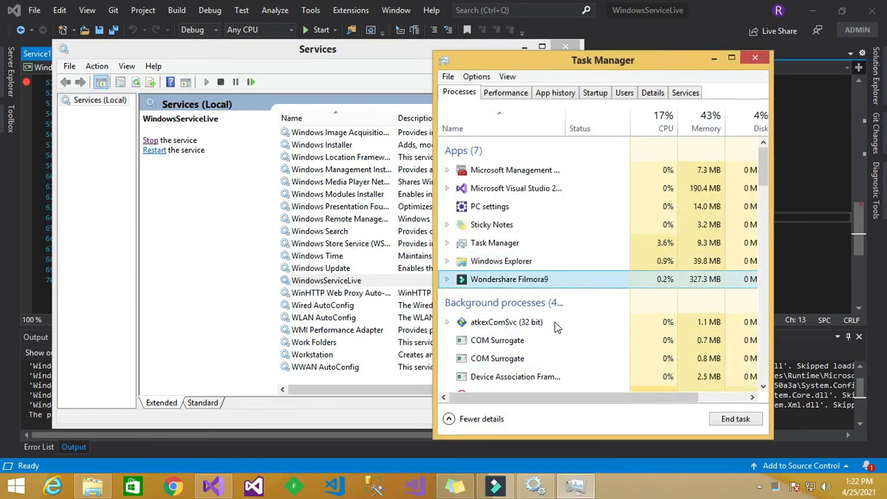
{"action": "scroll", "scroll_direction": "down", "scroll_amount": 3}
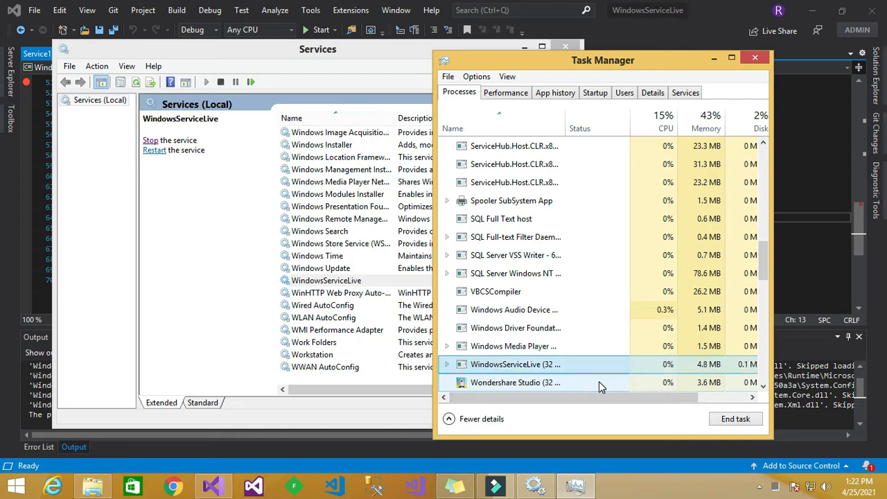
{"action": "right_click", "coordinate": [515, 364]}
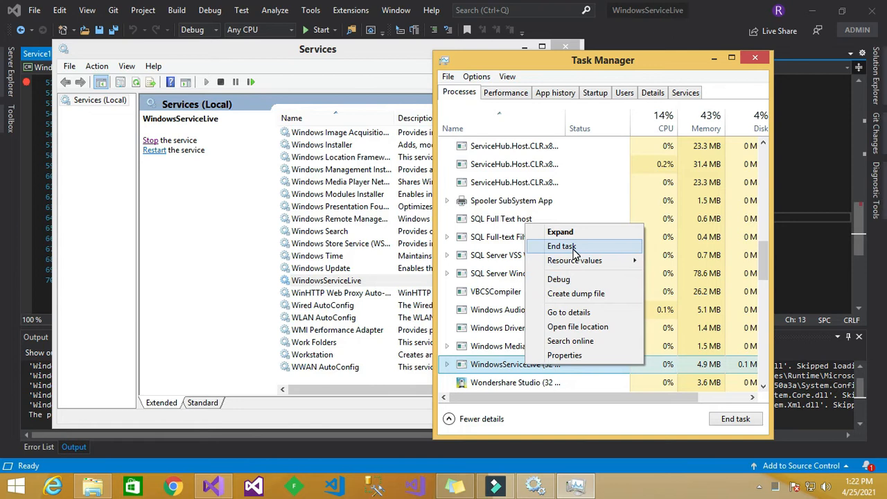
{"action": "left_click", "coordinate": [561, 246]}
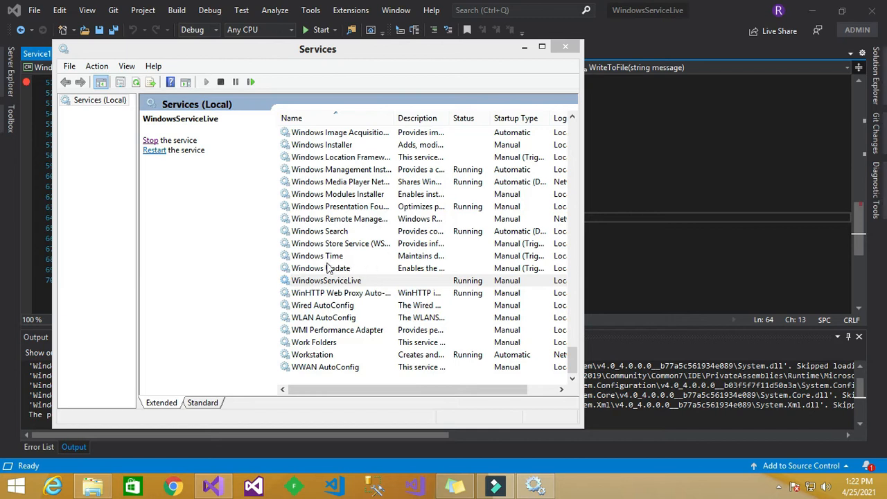
Stop WindowsServiceLive, then maximize logfile in Notepad and scroll through it.
{"action": "left_click", "coordinate": [325, 280]}
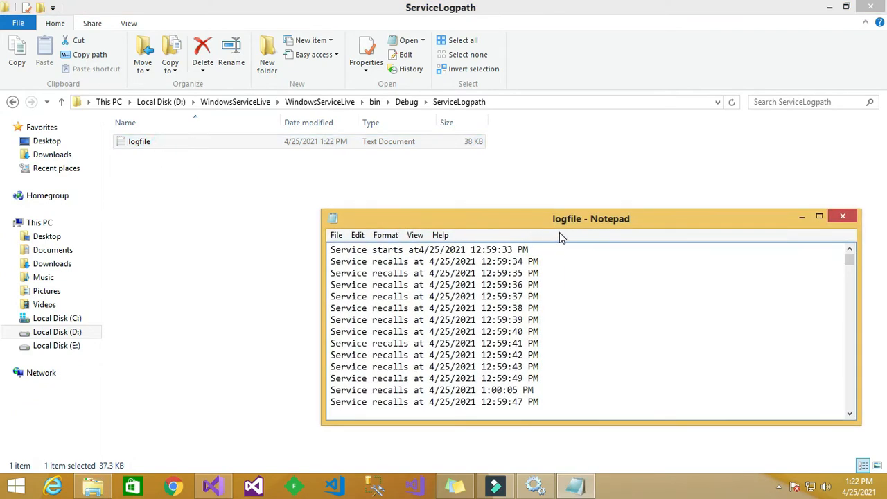
{"action": "left_click", "coordinate": [817, 216]}
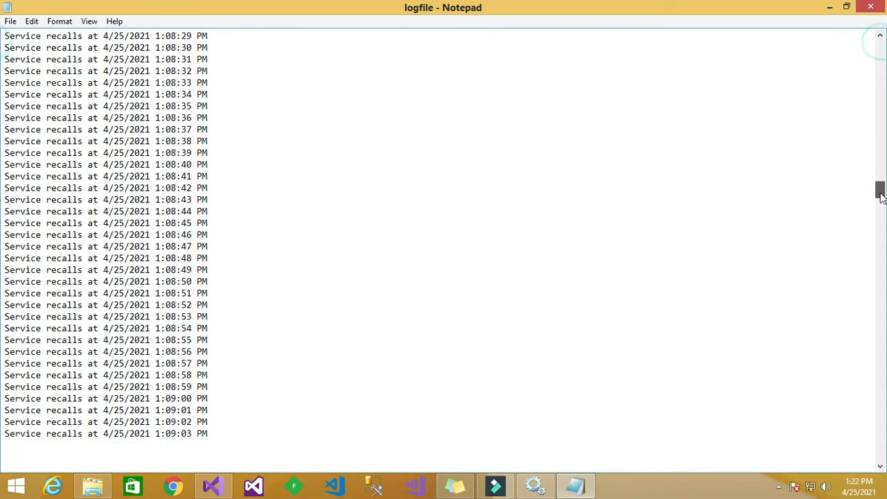
{"action": "scroll", "scroll_direction": "down", "scroll_amount": 3}
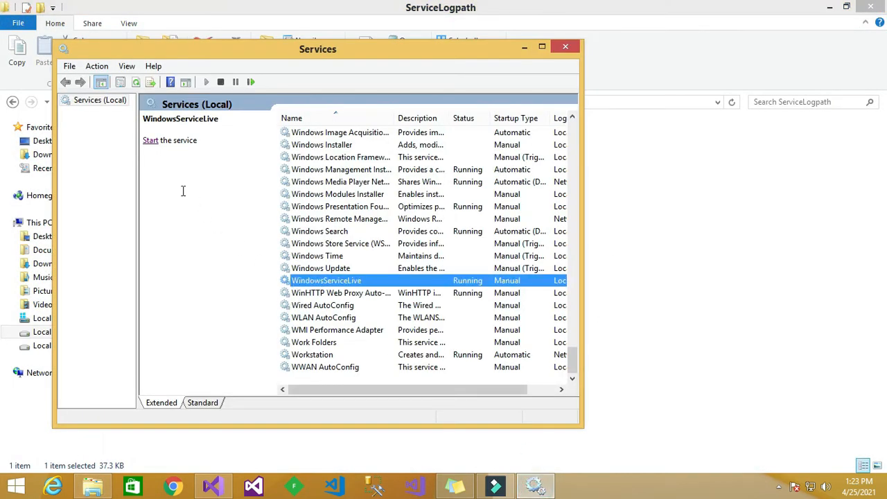
Start WindowsServiceLive again, close Services, and bring Visual Studio back into view.
{"action": "left_click", "coordinate": [150, 140]}
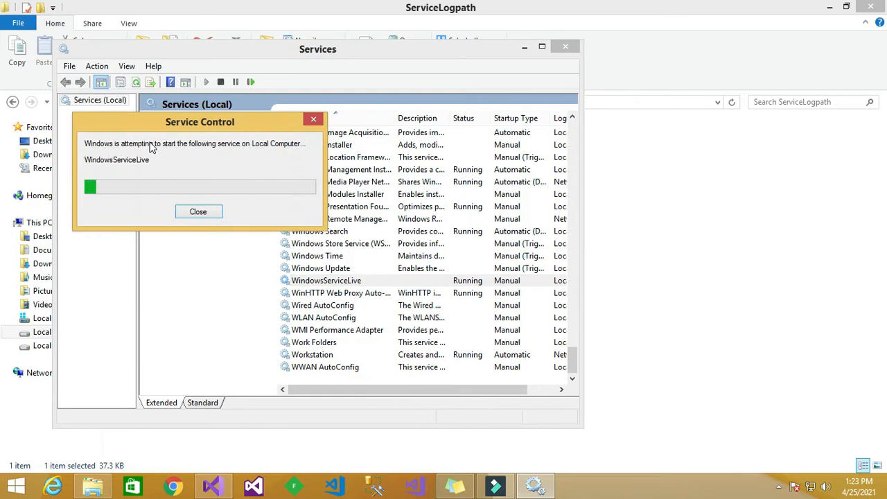
{"action": "left_click", "coordinate": [197, 212]}
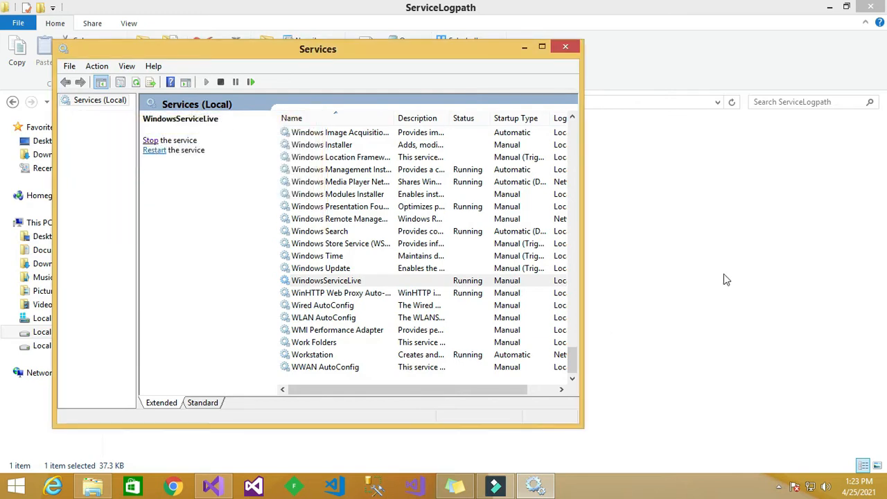
{"action": "left_click", "coordinate": [565, 47]}
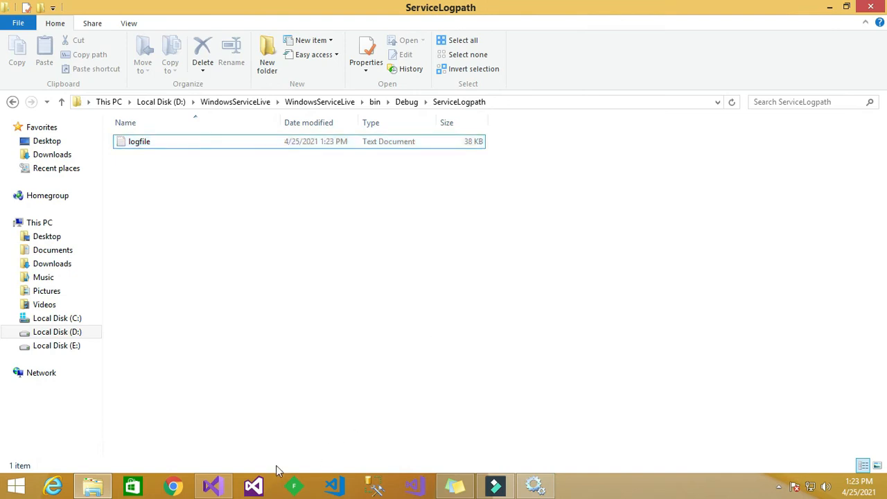
{"action": "left_click", "coordinate": [212, 485]}
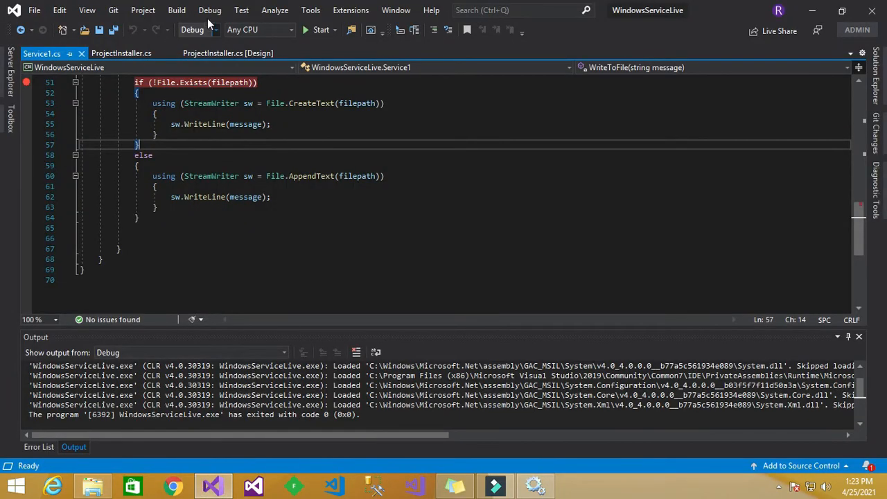
Reattach the debugger to WindowsServiceLive.exe via Debug > Attach to Process.
{"action": "left_click", "coordinate": [209, 10]}
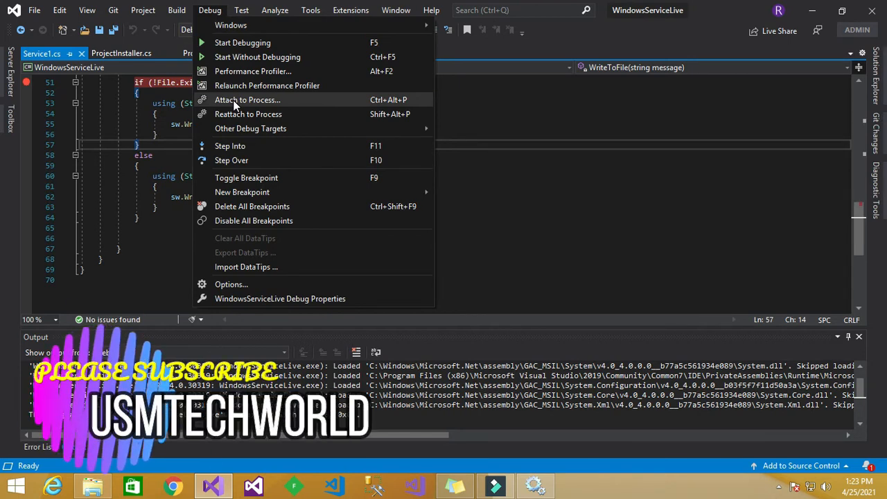
{"action": "left_click", "coordinate": [247, 99]}
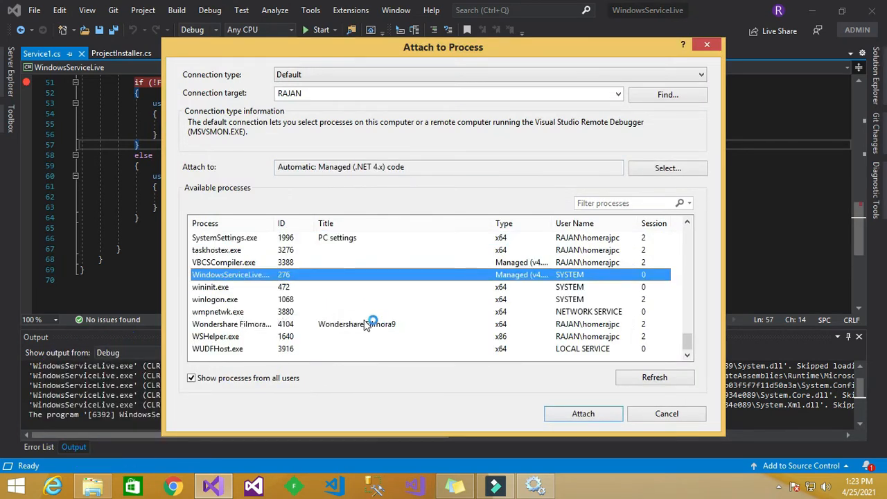
{"action": "mouse_move", "coordinate": [242, 280]}
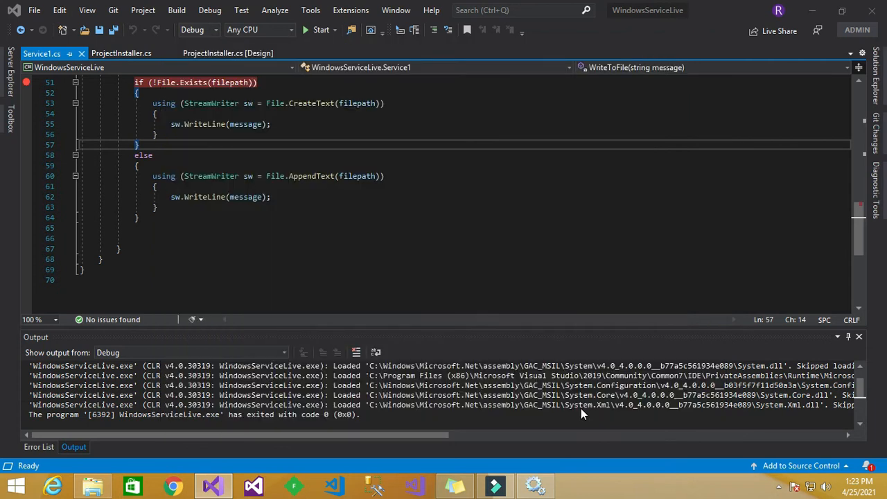
{"action": "left_click", "coordinate": [319, 29]}
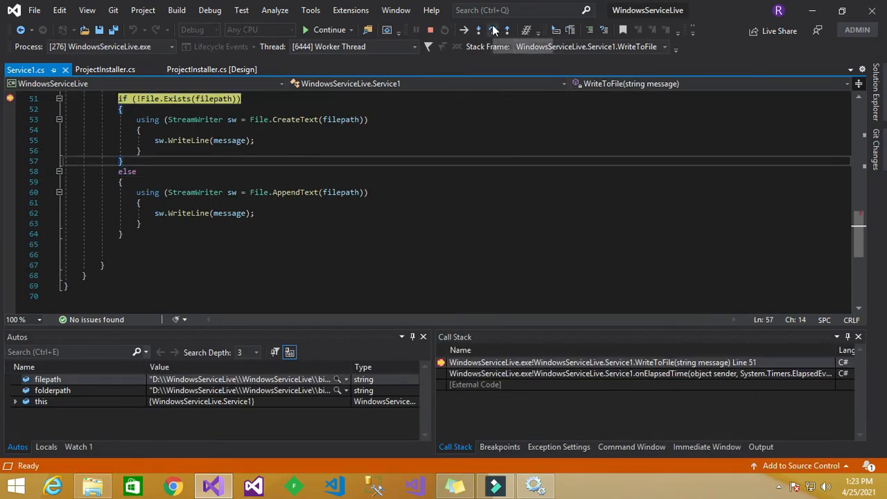
Step through the append branch logging 'Service recalls at 4/25/2021 1:23:26 PM', then continue to line 51.
{"action": "left_click", "coordinate": [492, 29]}
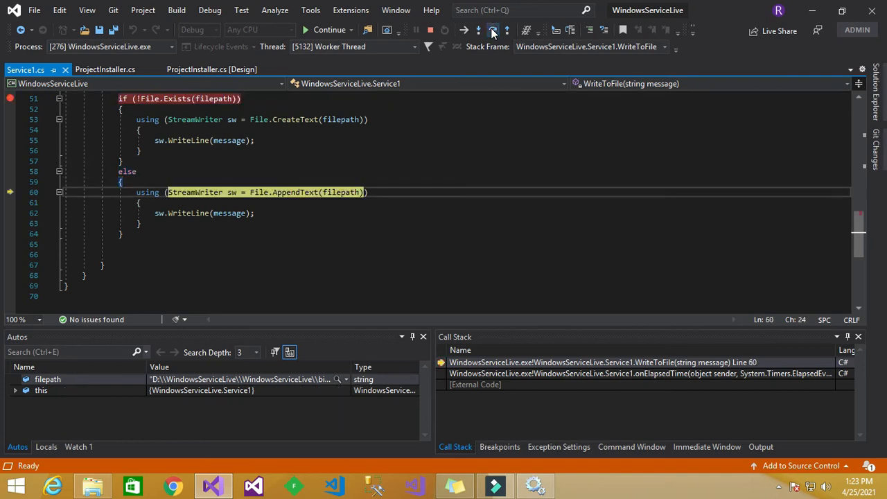
{"action": "left_click", "coordinate": [306, 29]}
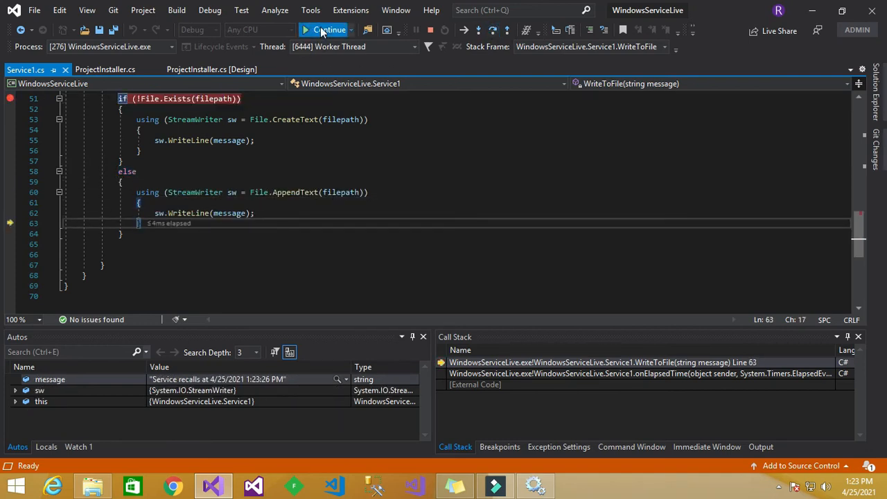
{"action": "left_click", "coordinate": [329, 30]}
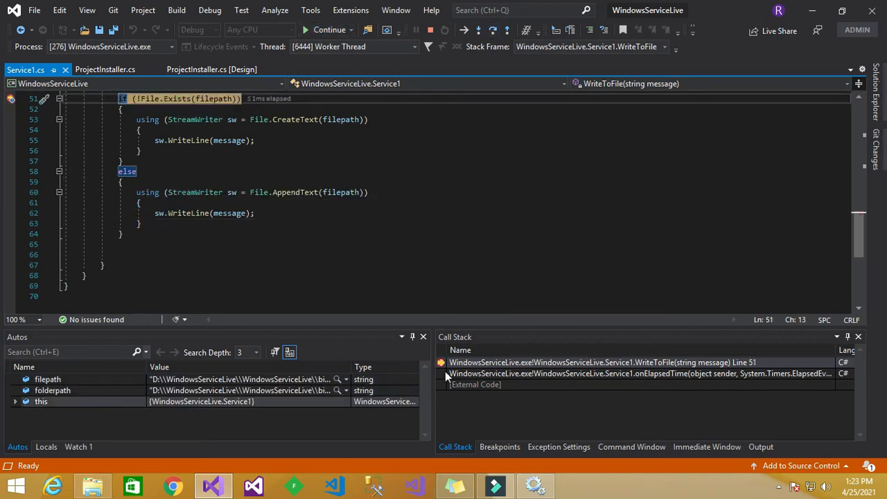
{"action": "mouse_move", "coordinate": [447, 310]}
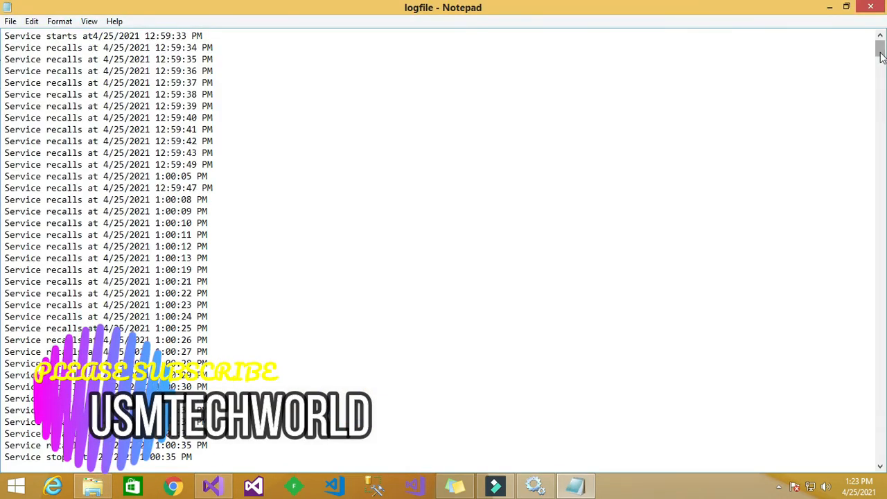
Scroll through logfile.txt to review the service start and recall timestamps.
{"action": "scroll", "scroll_direction": "down", "scroll_amount": 3}
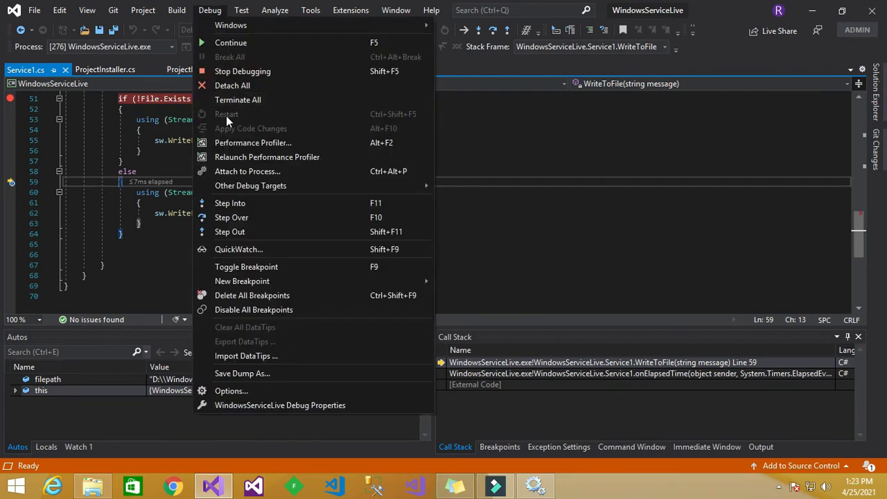
Delete all breakpoints, resume past the file-in-use IOException, and bring up Services.
{"action": "left_click", "coordinate": [252, 295]}
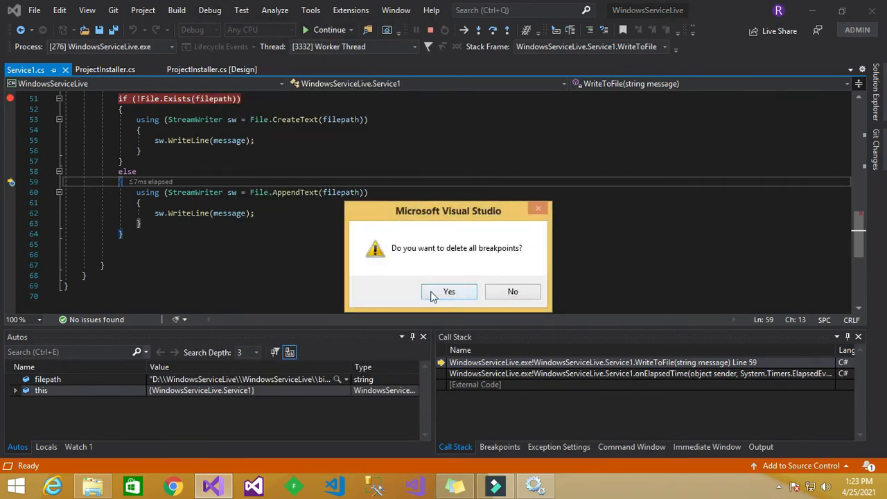
{"action": "left_click", "coordinate": [448, 291]}
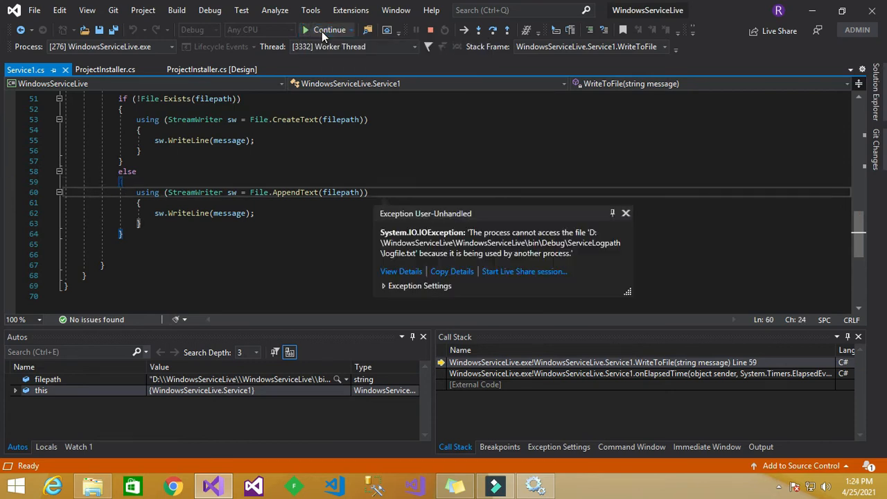
{"action": "left_click", "coordinate": [329, 30]}
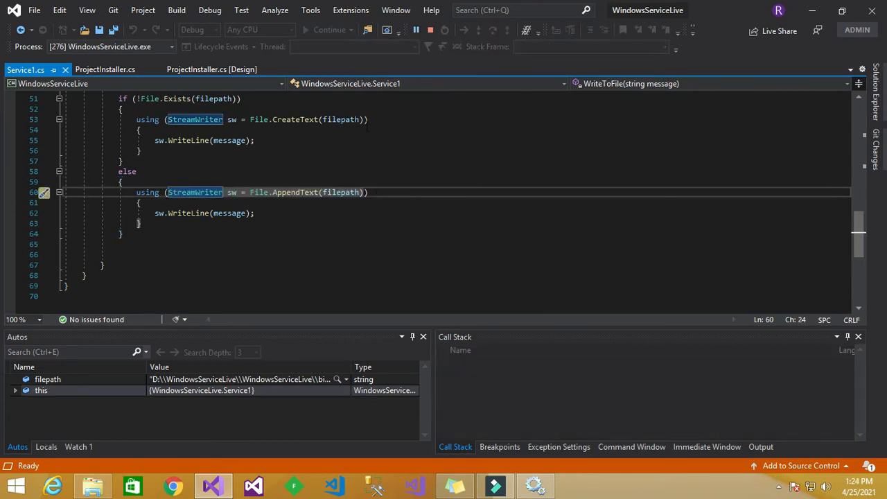
{"action": "left_click", "coordinate": [534, 485]}
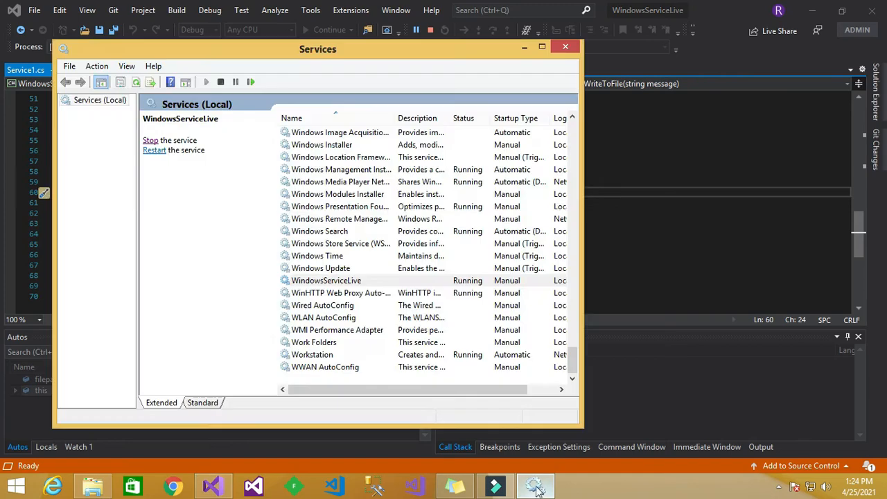
Stop the WindowsServiceLive service and close the Services window.
{"action": "left_click", "coordinate": [325, 280]}
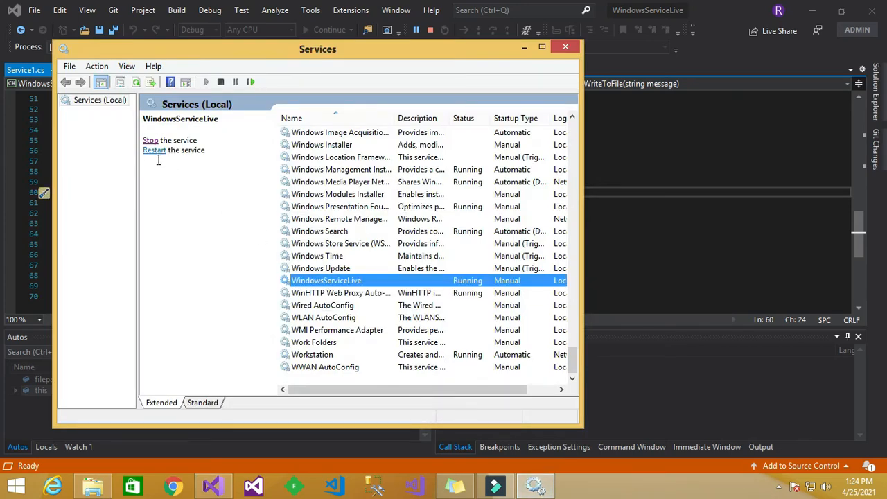
{"action": "left_click", "coordinate": [150, 140]}
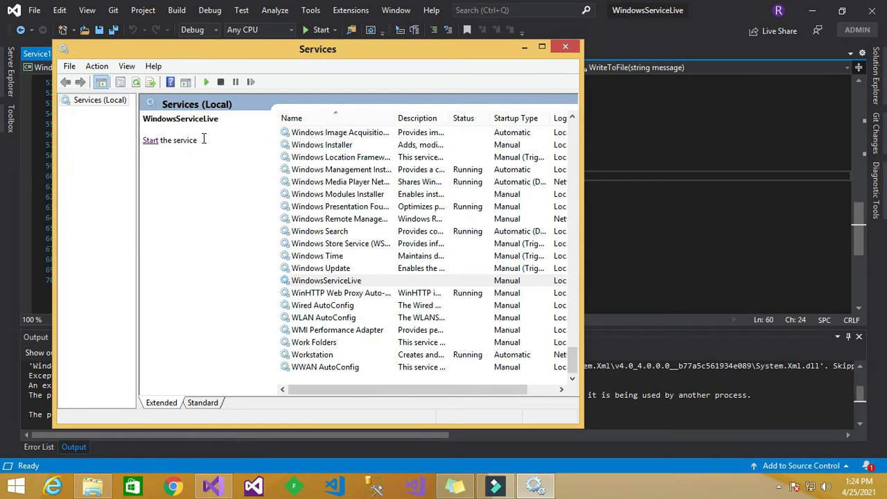
{"action": "left_click", "coordinate": [565, 46]}
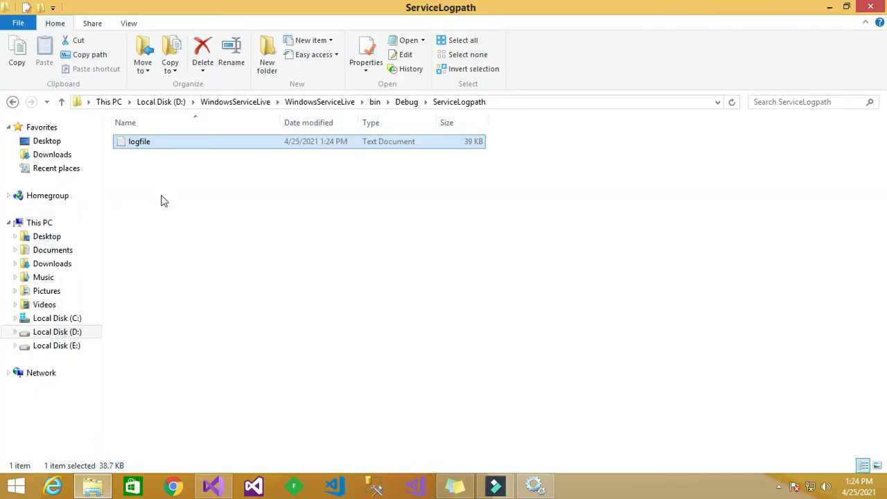
Check logfile ends with 'Service stops at 4/25/2021 1:24:08 PM', then return to Visual Studio.
{"action": "double_click", "coordinate": [140, 141]}
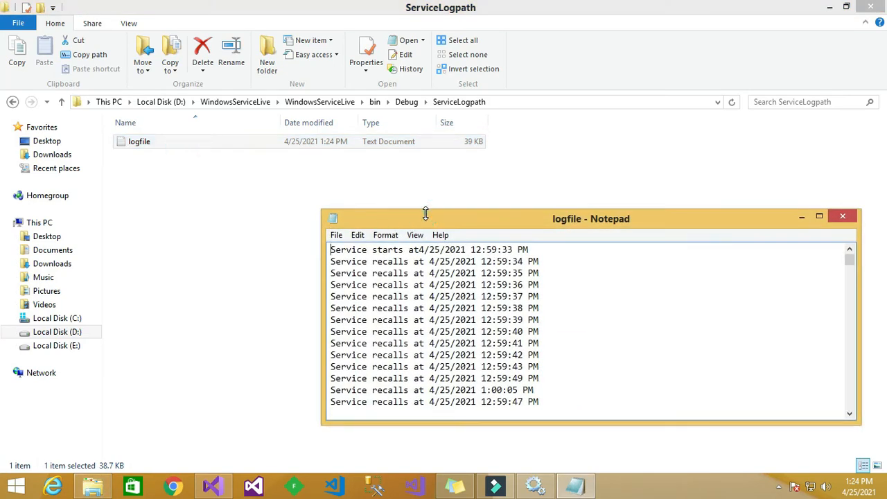
{"action": "left_click", "coordinate": [819, 215]}
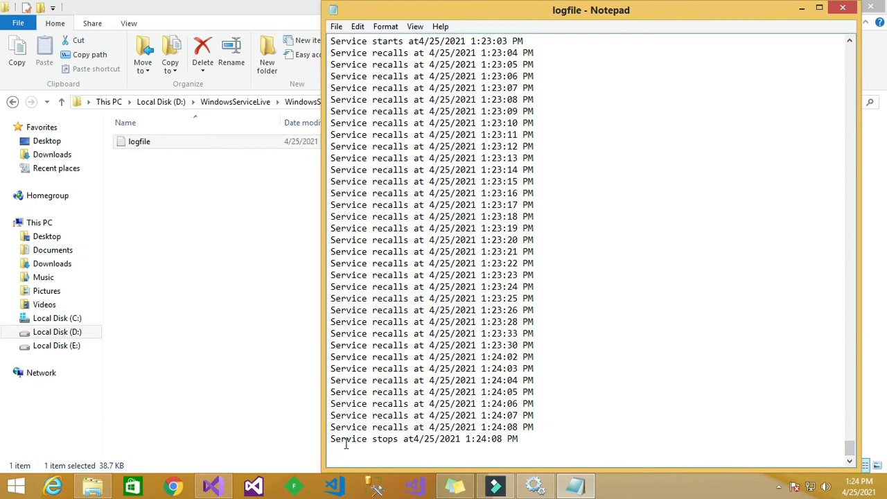
{"action": "left_click_drag", "start_coordinate": [330, 438], "coordinate": [478, 439]}
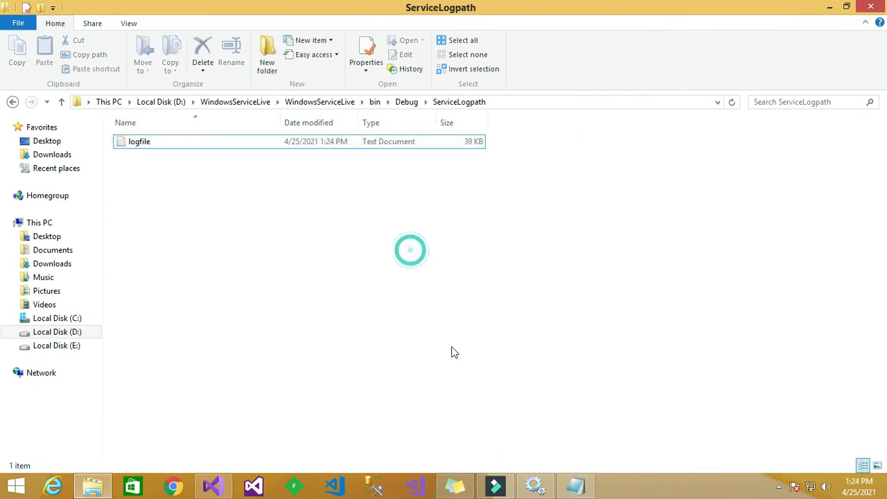
{"action": "left_click", "coordinate": [213, 485]}
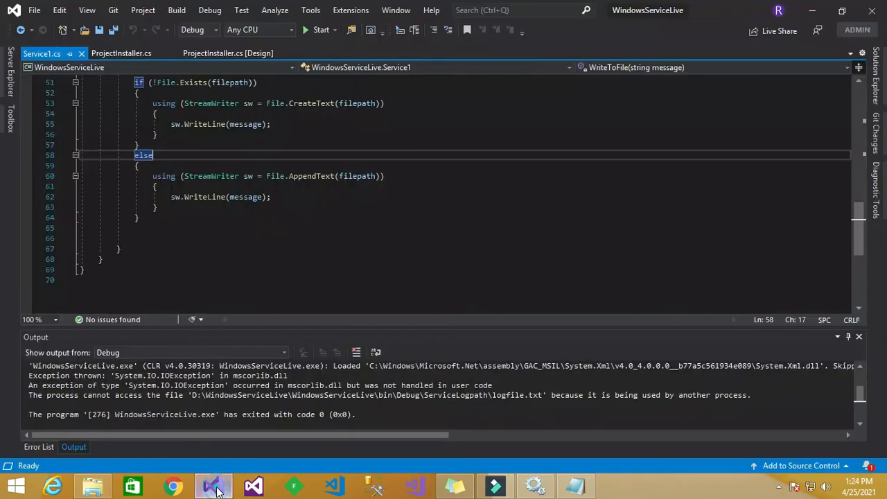